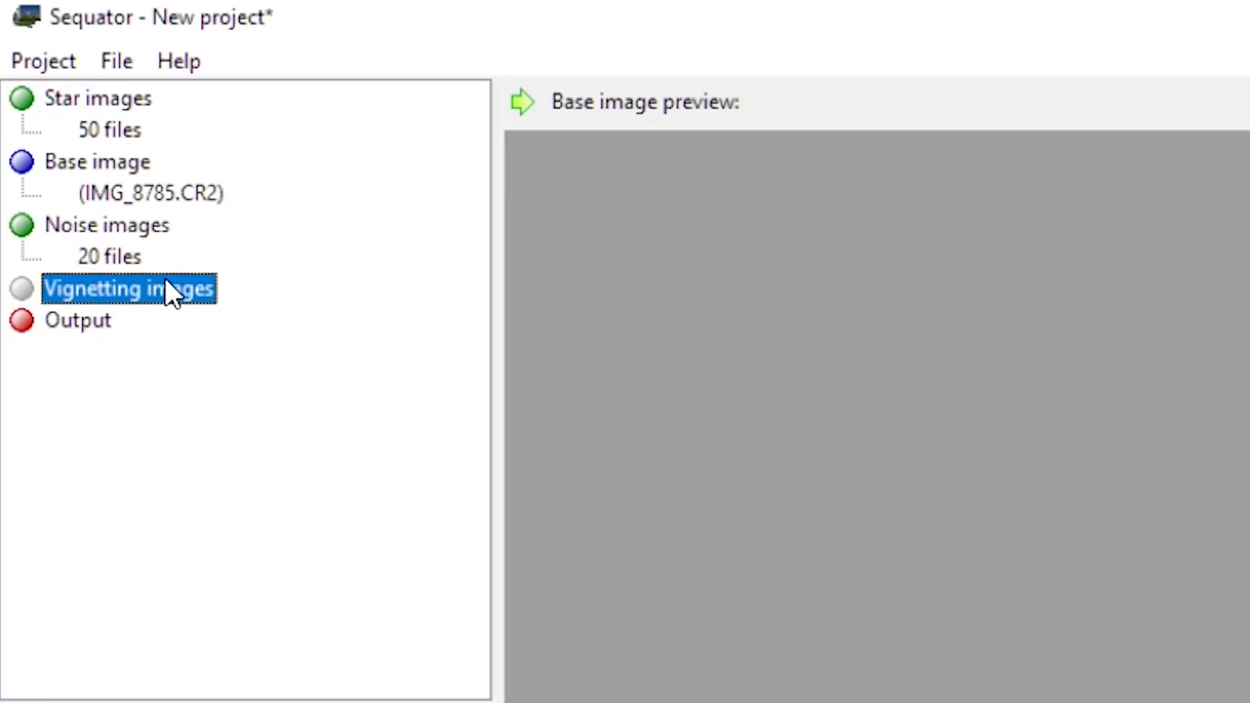
{"action": "mouse_move", "coordinate": [137, 311]}
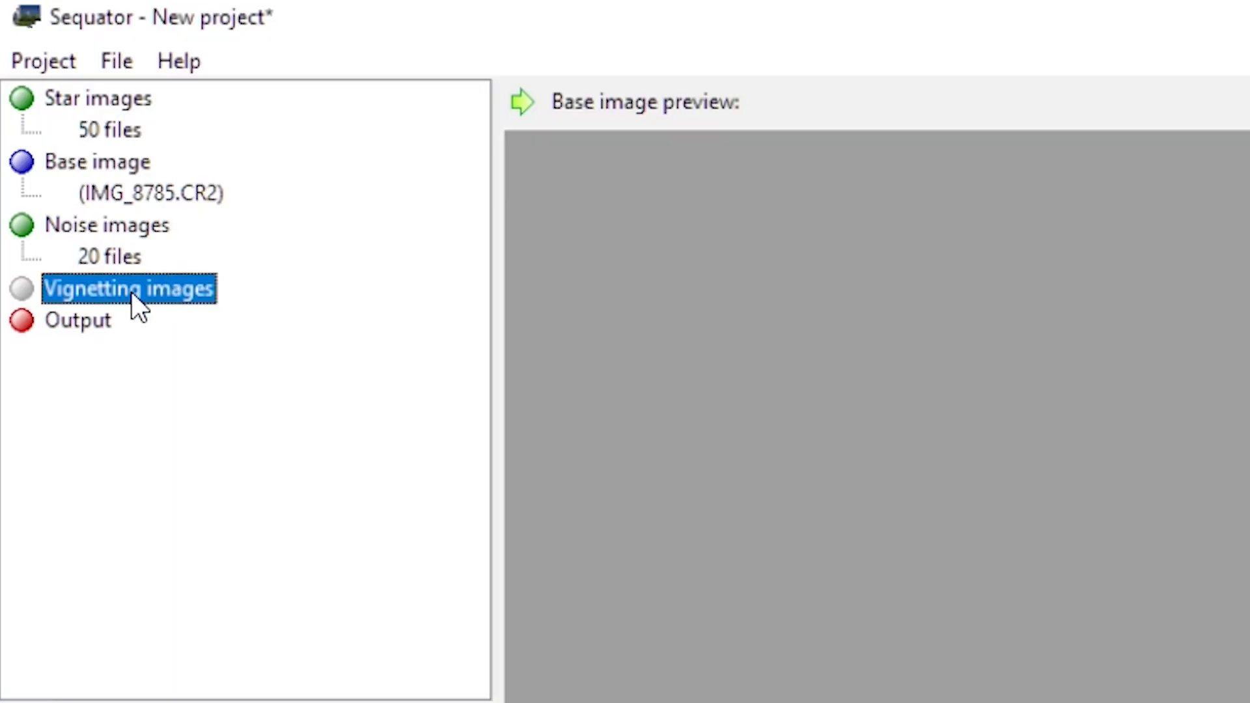
Right-click the Output entry in the project tree to show its Save as... menu
{"action": "left_click", "coordinate": [78, 321]}
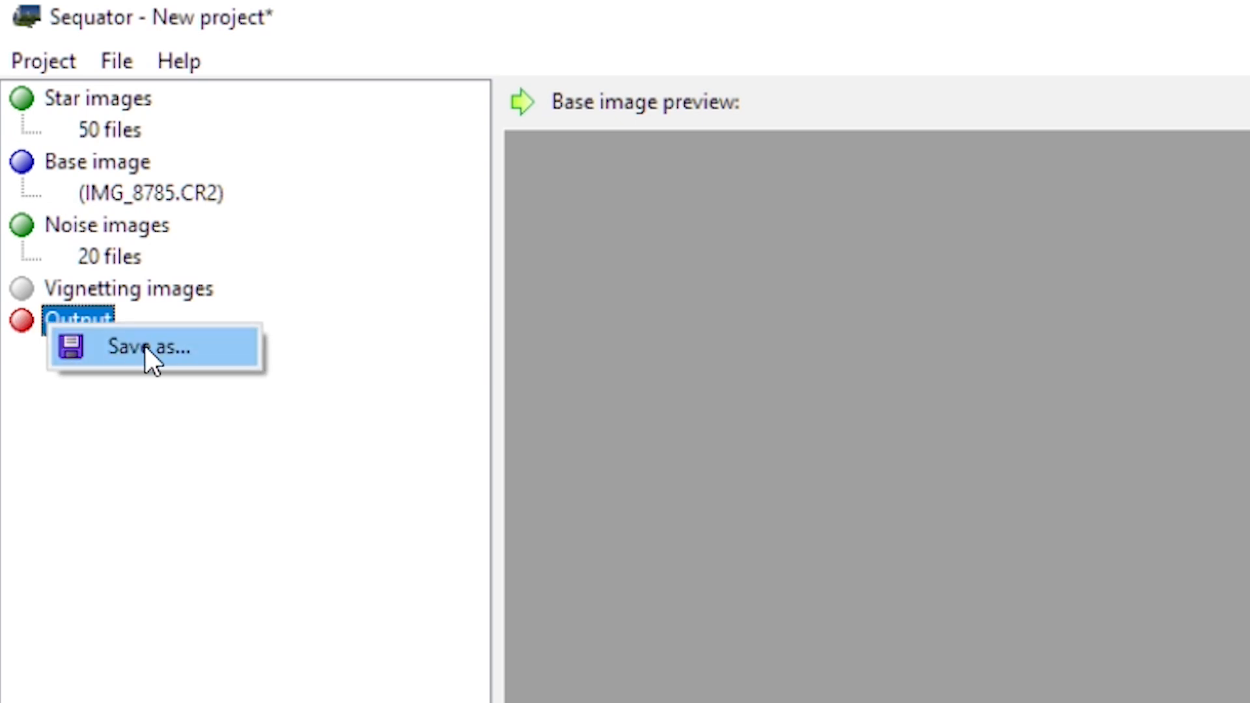
Create a new folder named 'stackedpictures' in milkyway2021 from the output save dialog
{"action": "left_click", "coordinate": [152, 347]}
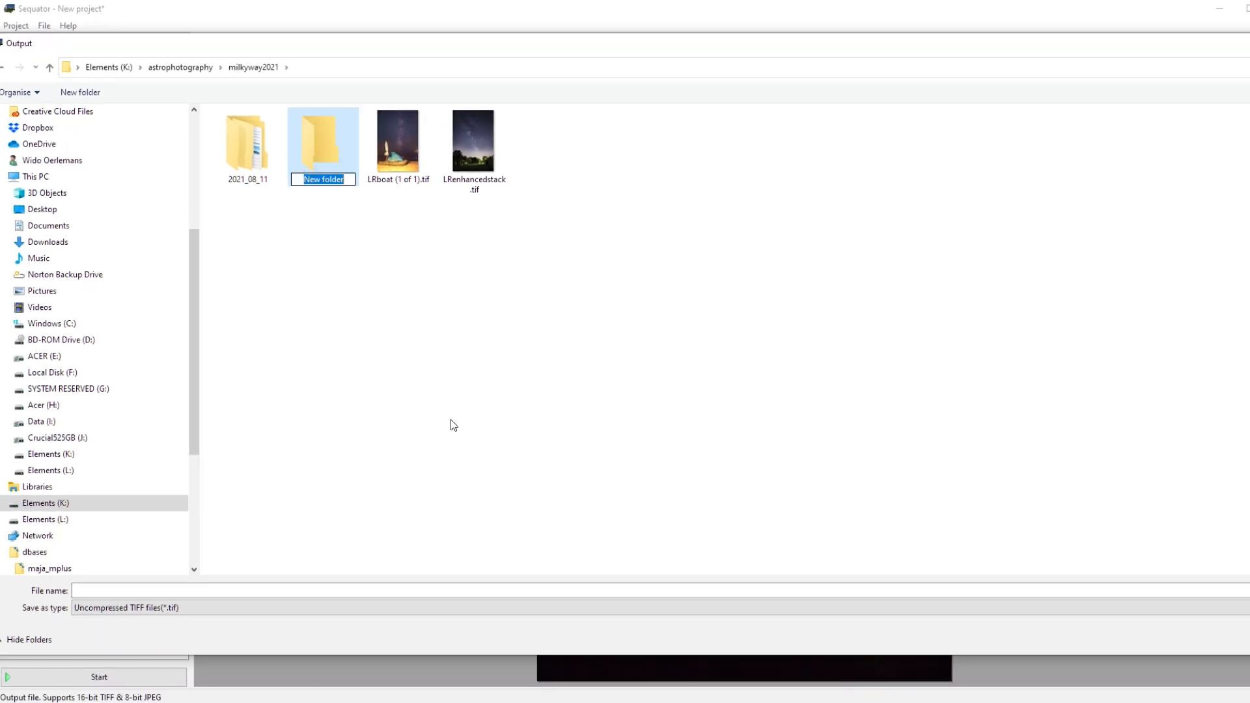
{"action": "type", "text": "stackedpictures"}
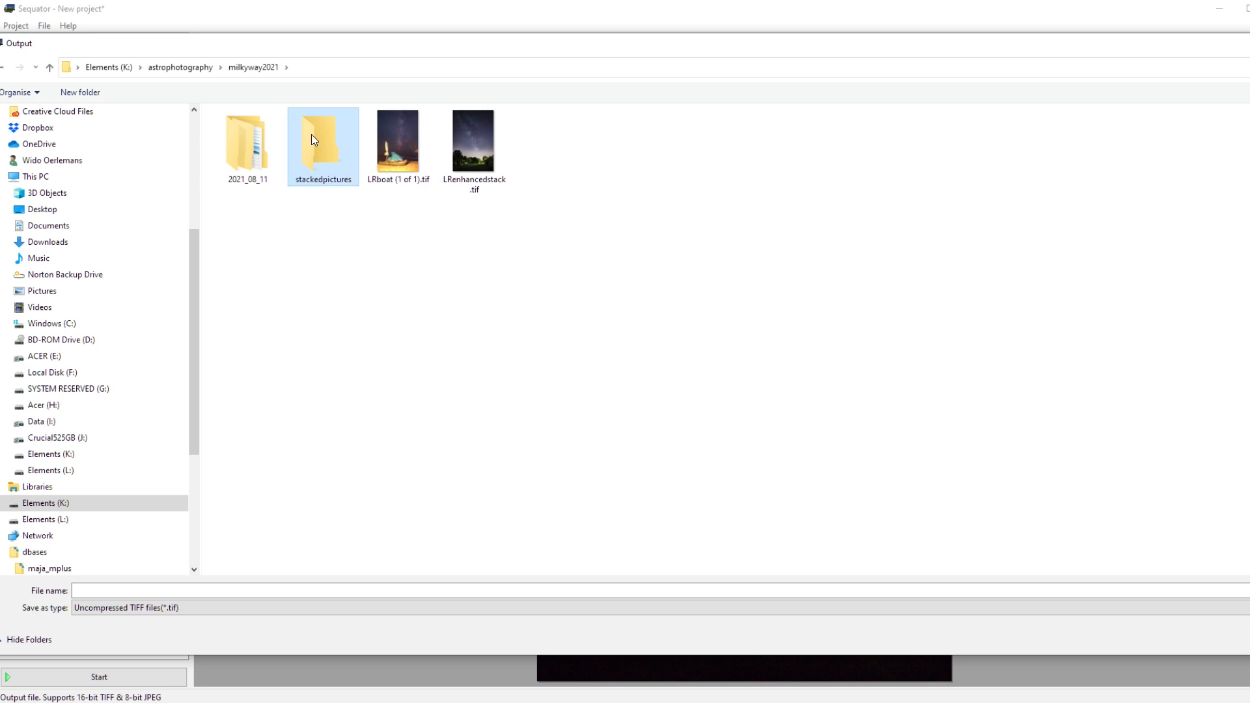
Inside the stackedpictures folder, name the output TIFF file 'stack1MW'
{"action": "double_click", "coordinate": [323, 139]}
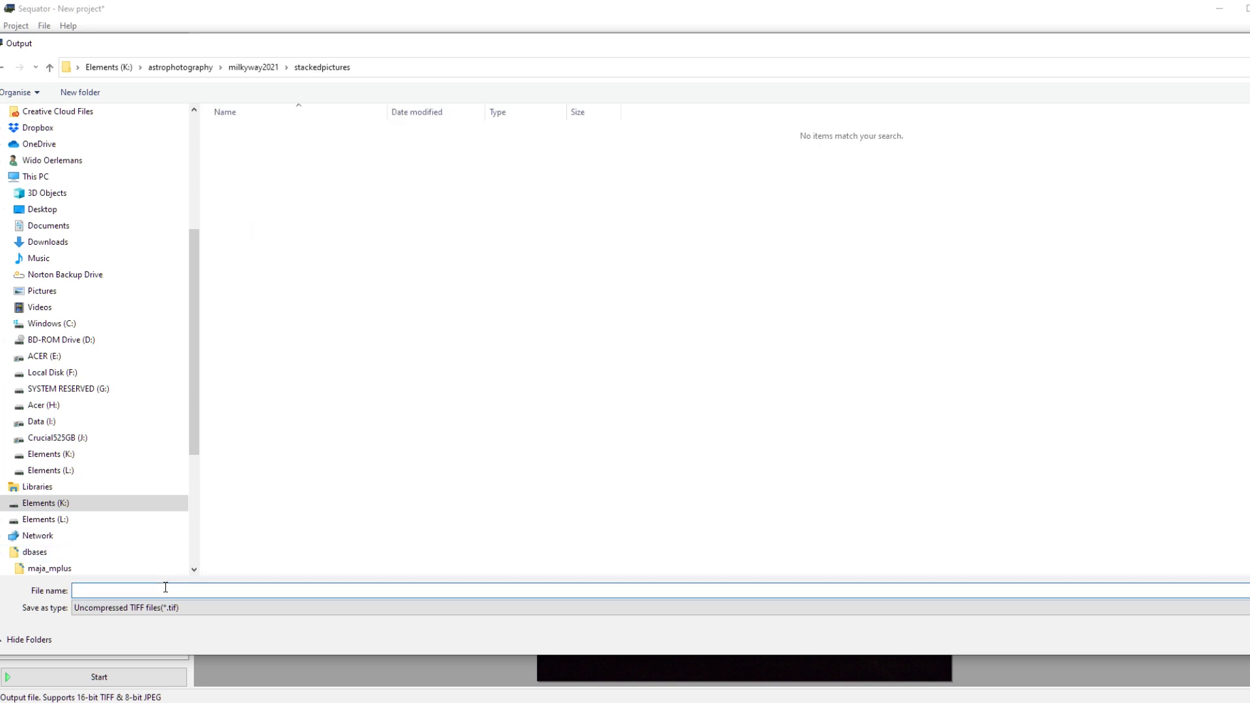
{"action": "type", "text": "star"}
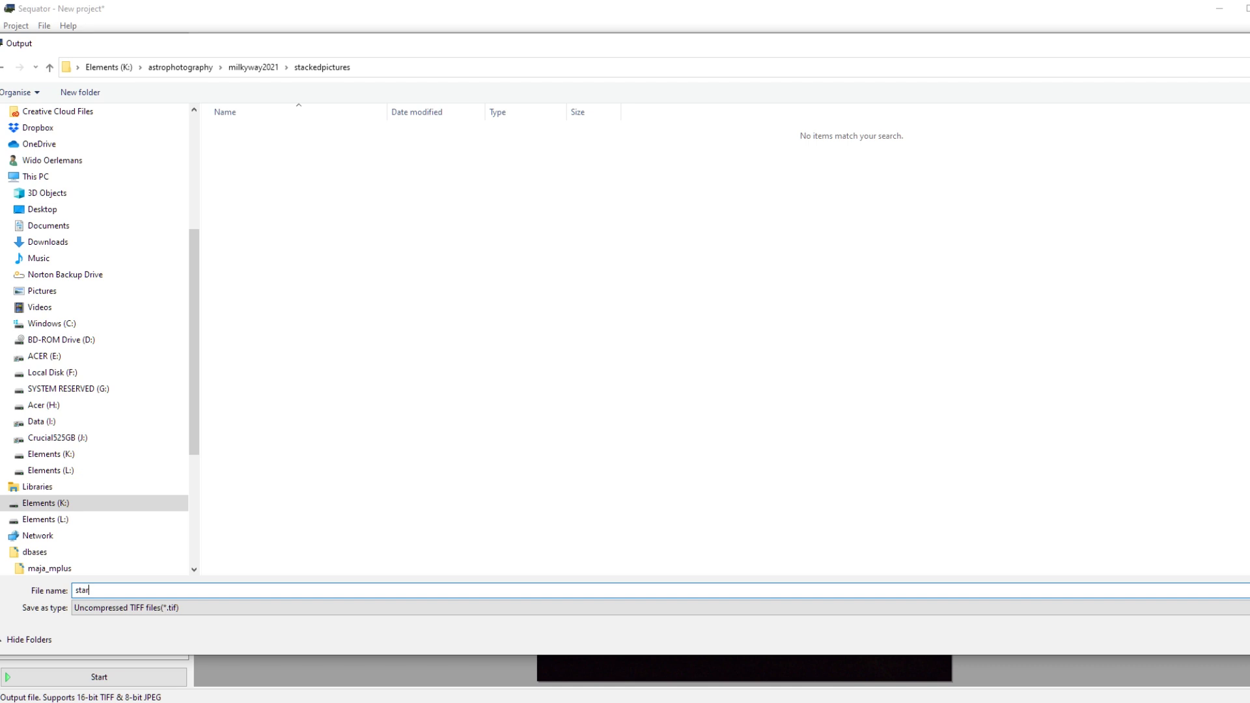
{"action": "type", "text": "stack1"}
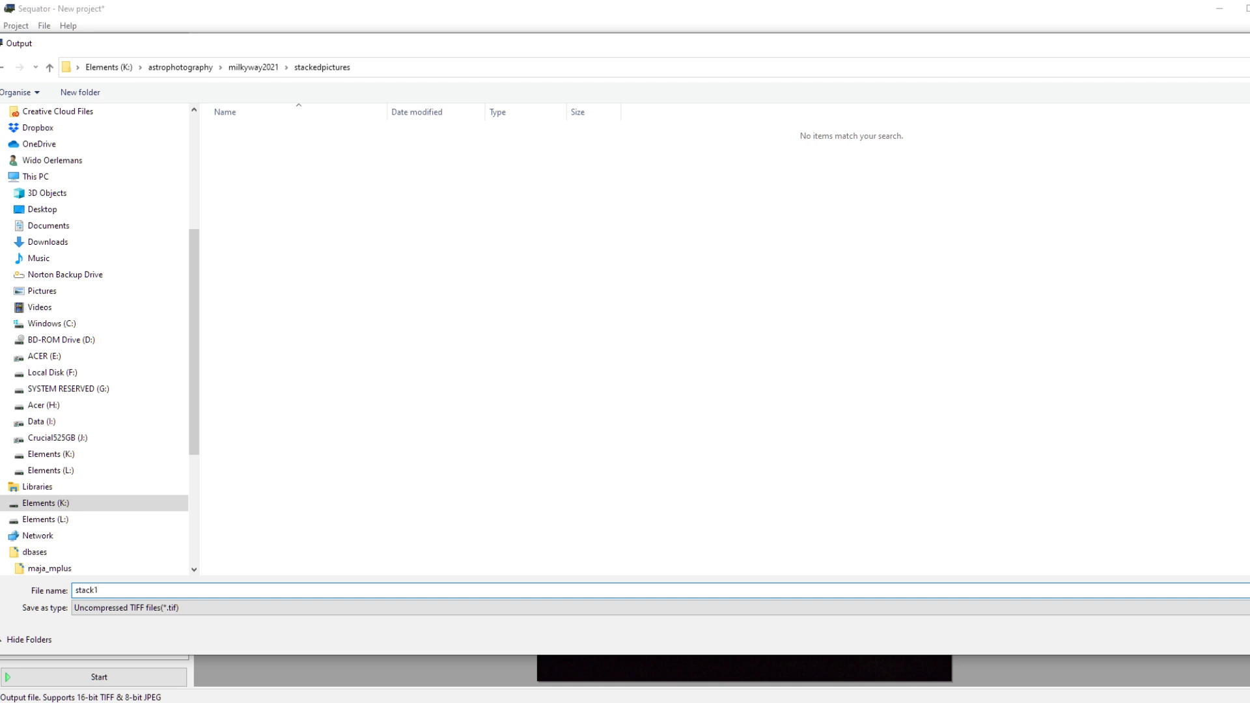
{"action": "left_click", "coordinate": [95, 590]}
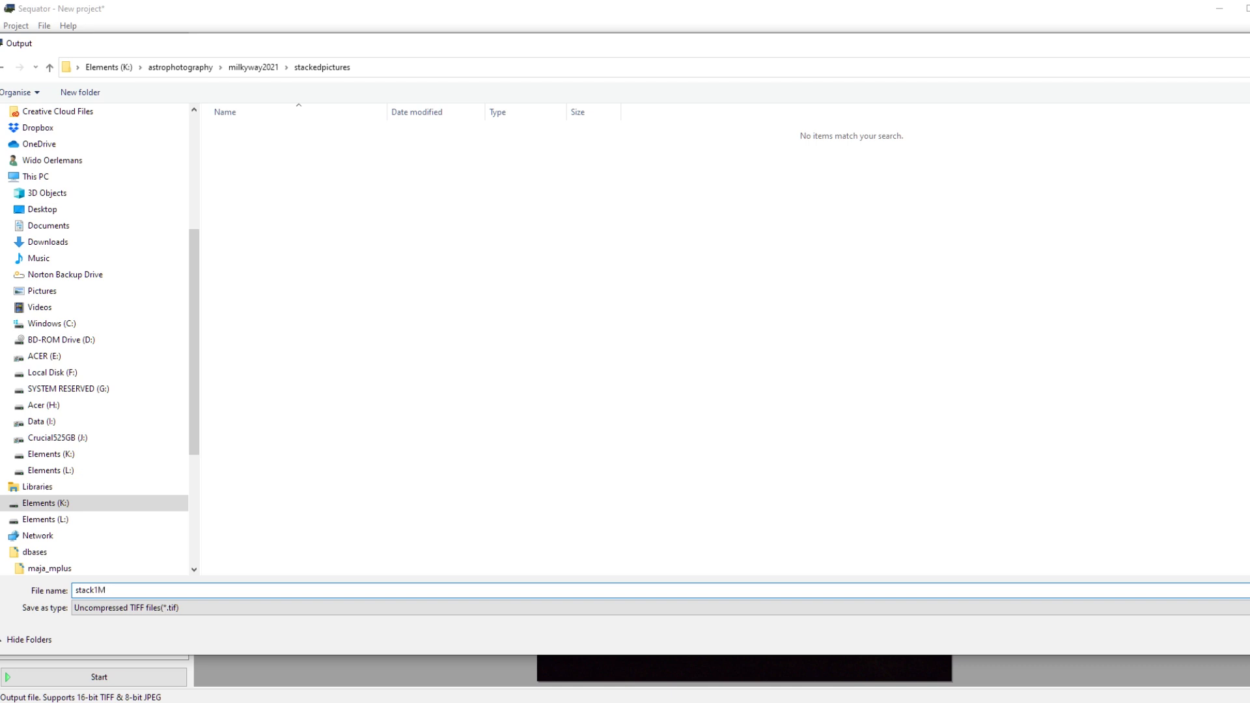
{"action": "type", "text": "W"}
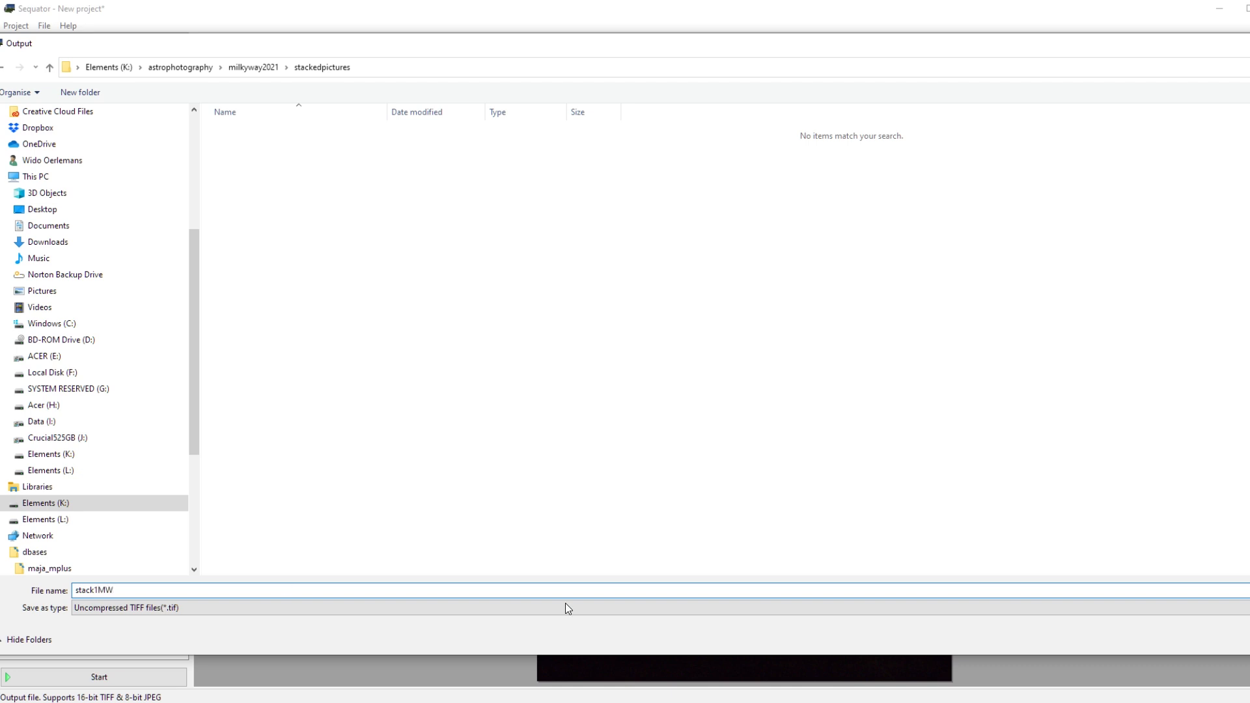